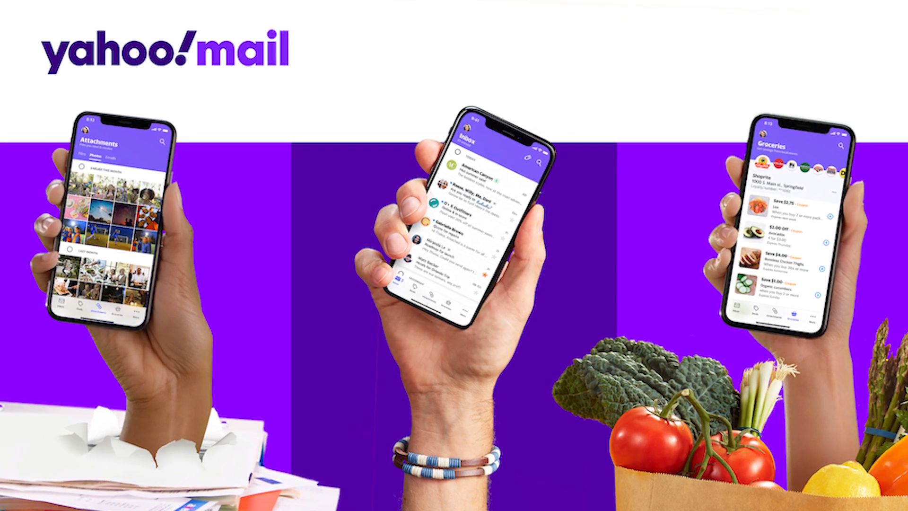
pyautogui.scroll(-3)
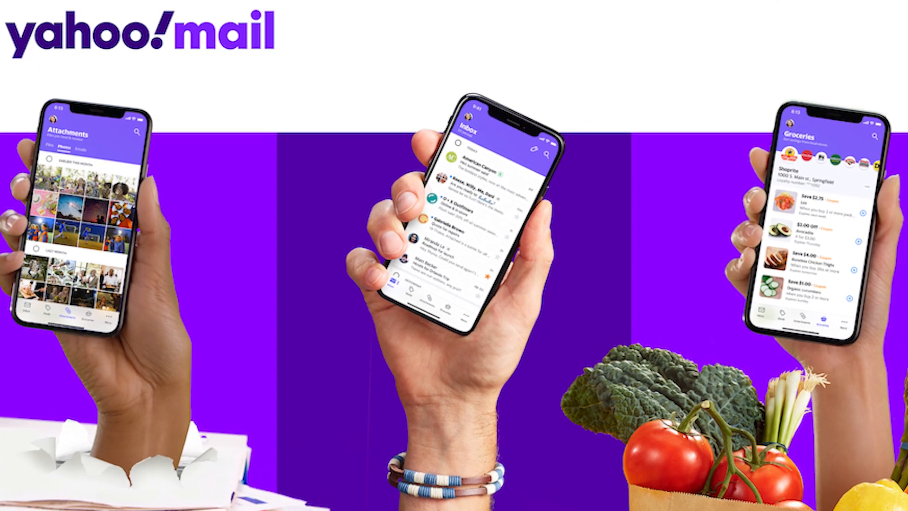